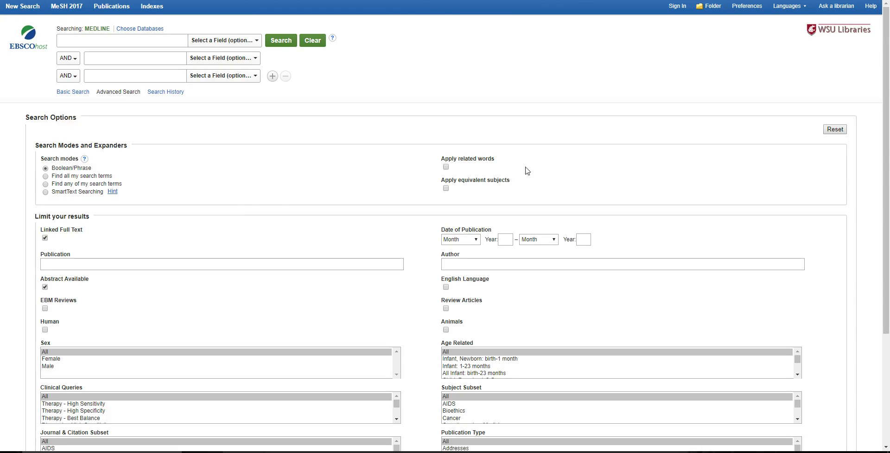
mouse_move(220, 85)
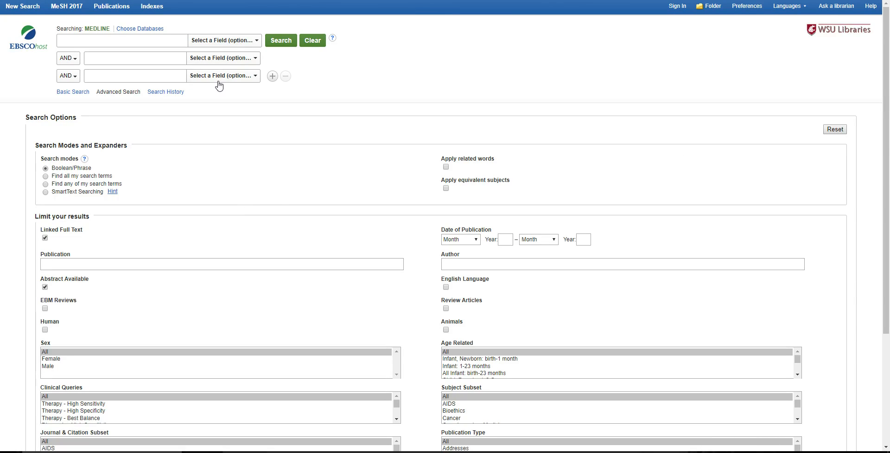
mouse_move(222, 75)
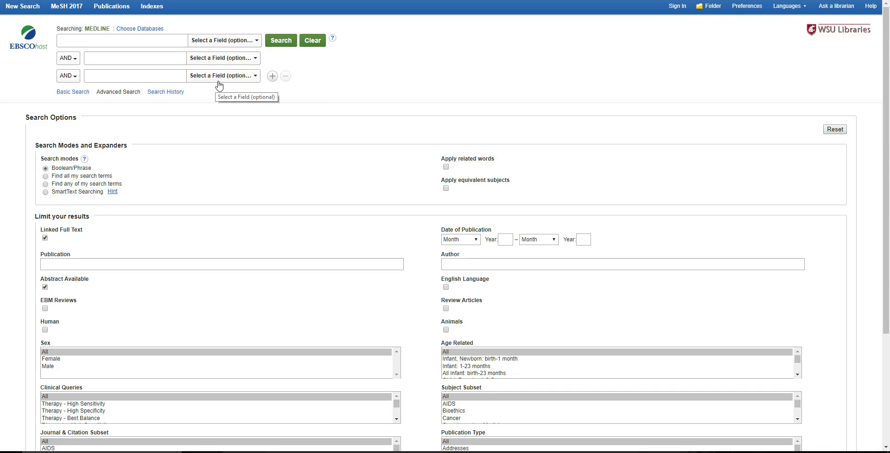
mouse_move(203, 126)
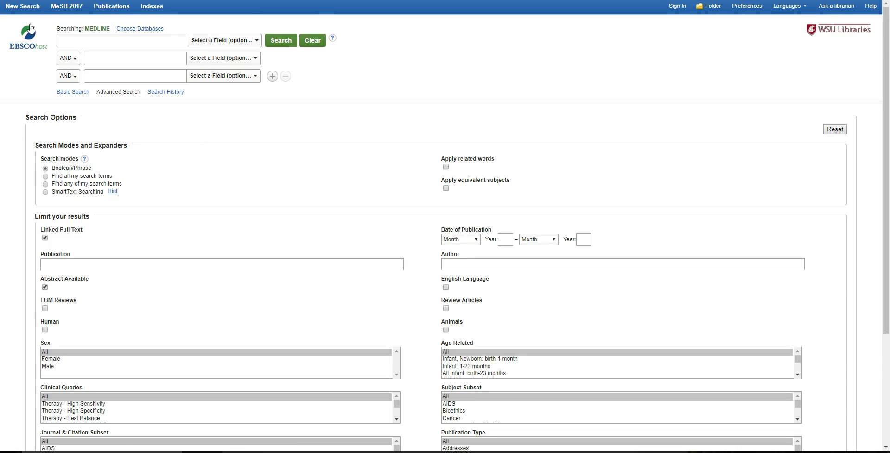
mouse_move(18, 263)
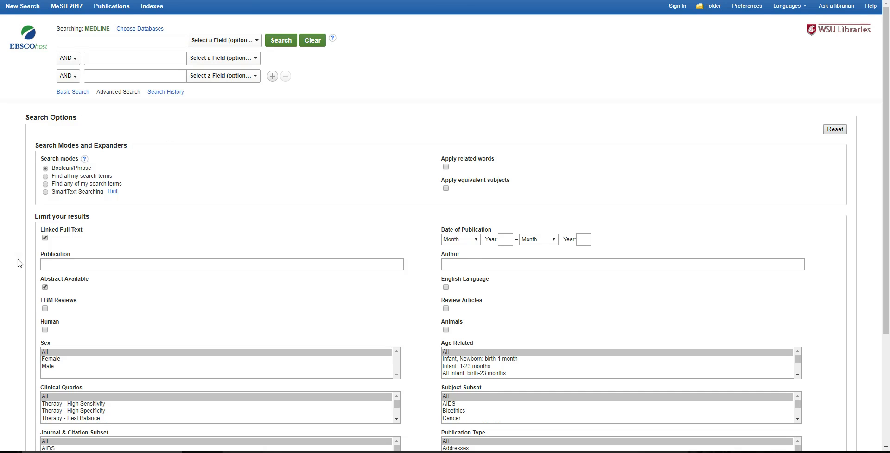
mouse_move(119, 182)
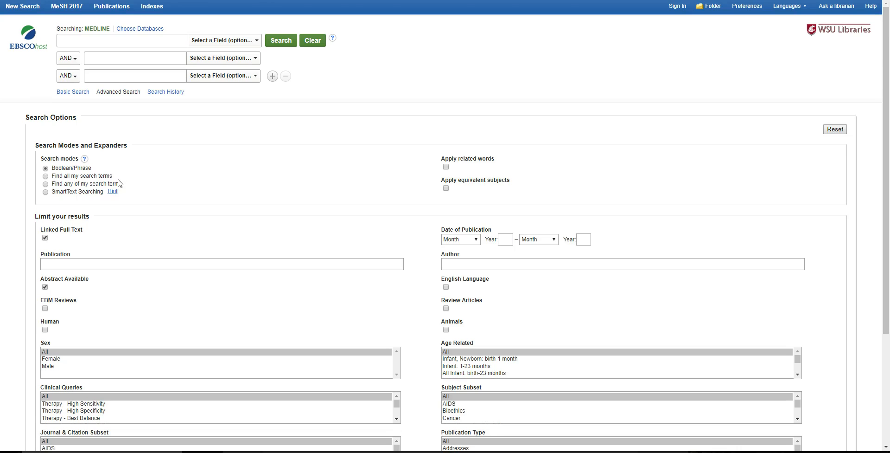
mouse_move(145, 215)
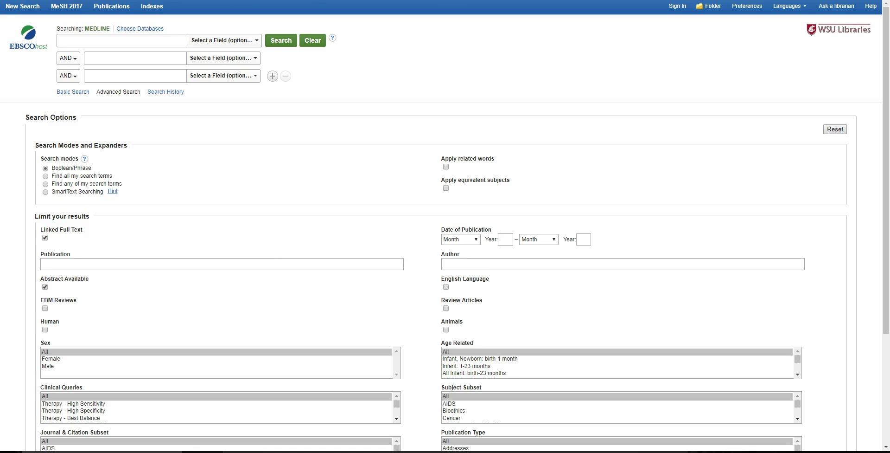
Scroll through the advanced search options and toggle limiter checkboxes.
scroll(down, 3)
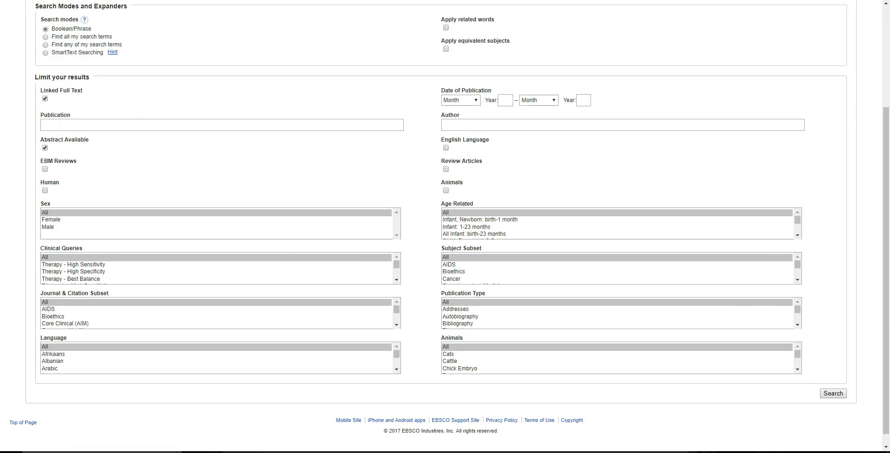
mouse_move(151, 222)
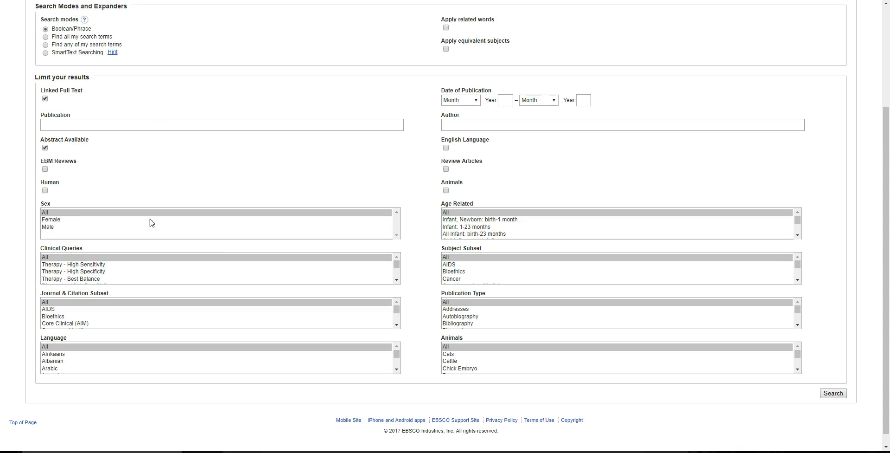
scroll(up, 3)
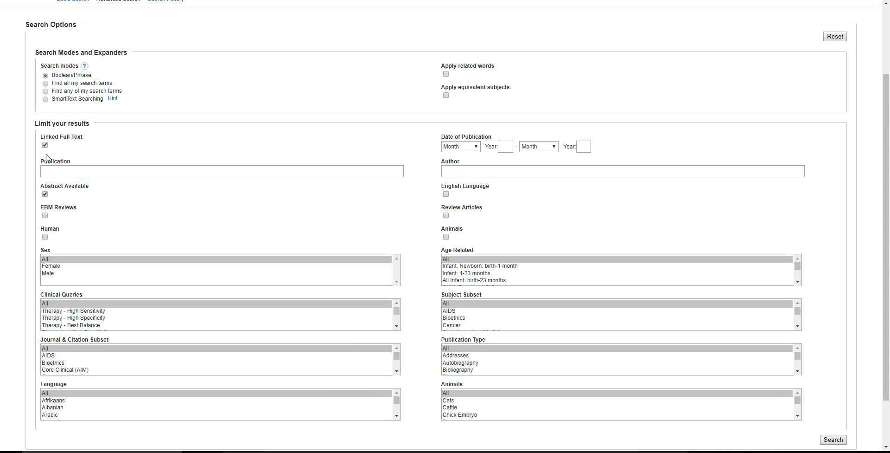
mouse_move(45, 145)
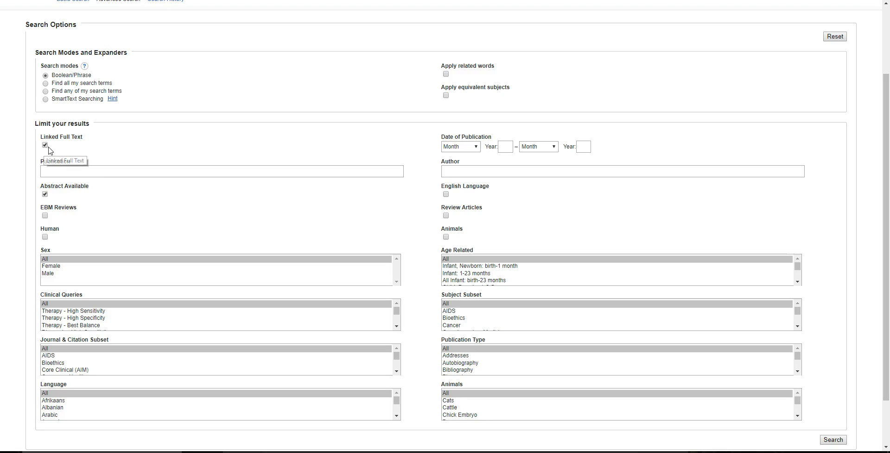
mouse_move(55, 147)
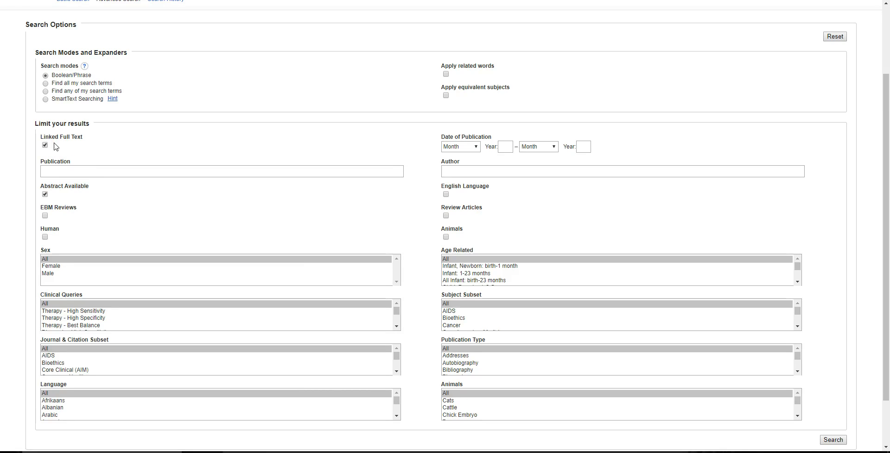
click(45, 194)
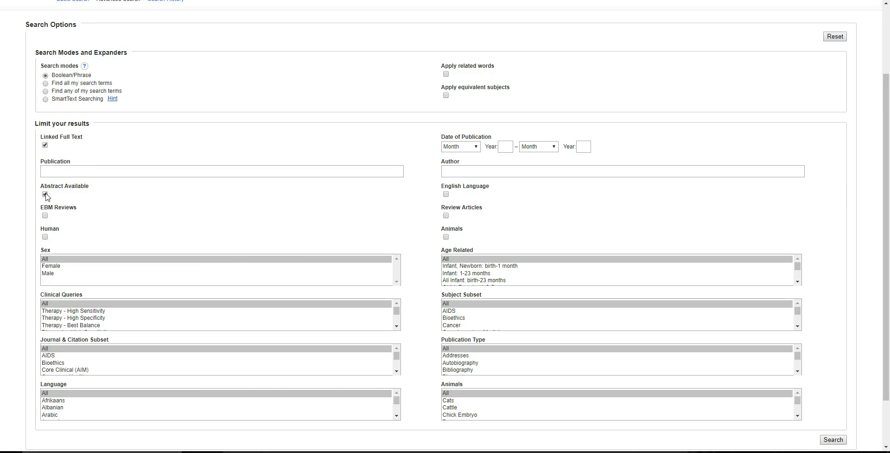
click(44, 194)
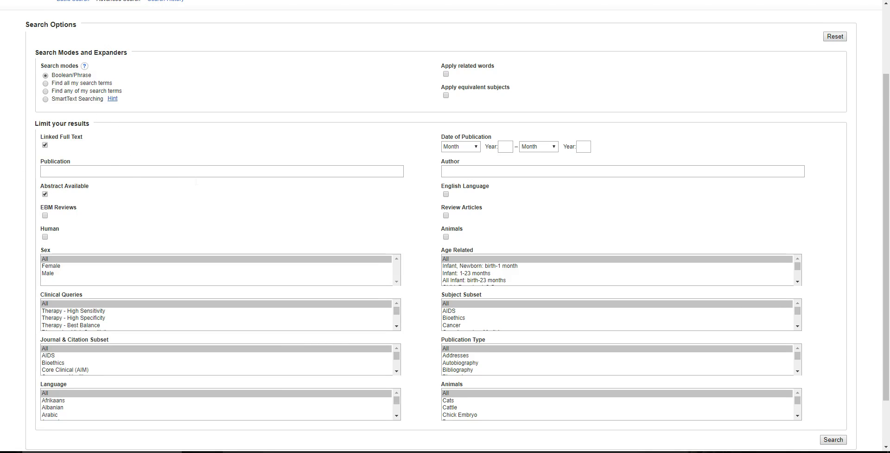
scroll(up, 3)
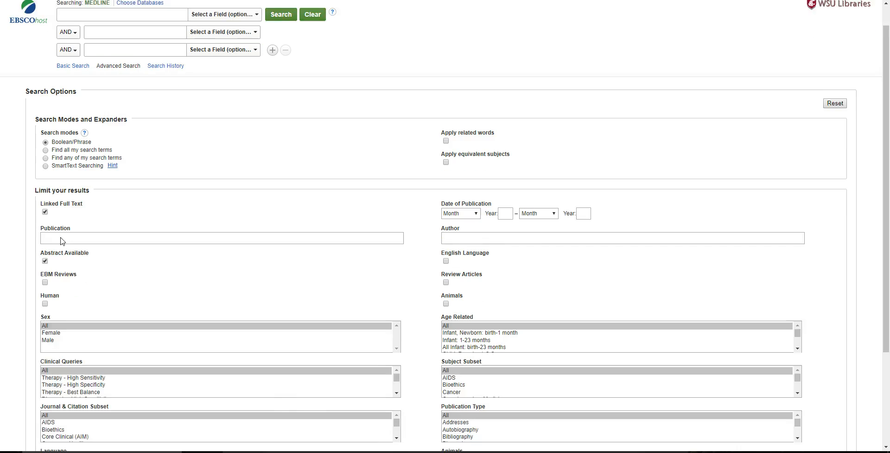
scroll(down, 3)
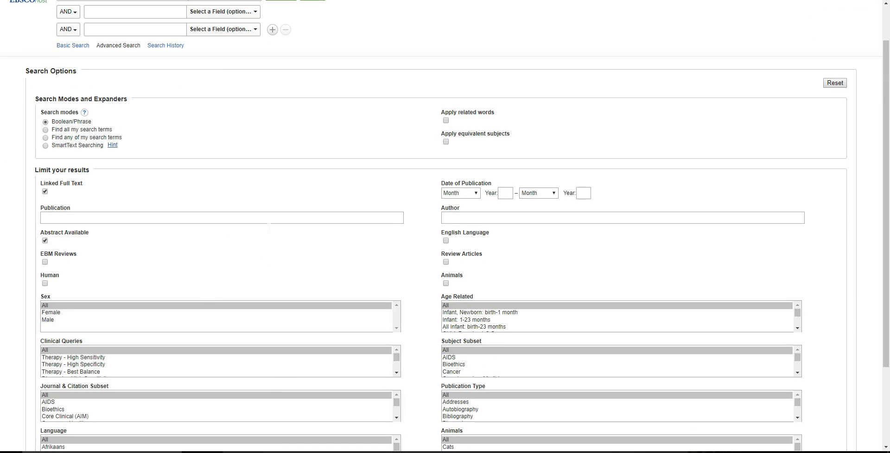
scroll(down, 3)
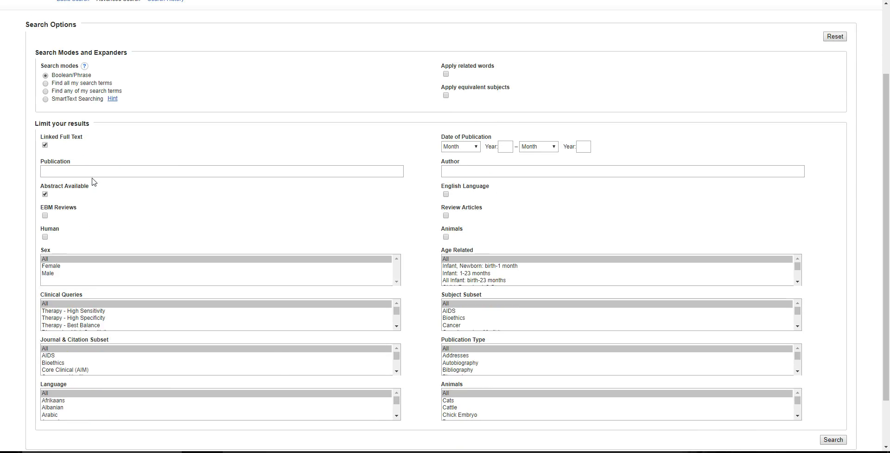
mouse_move(45, 145)
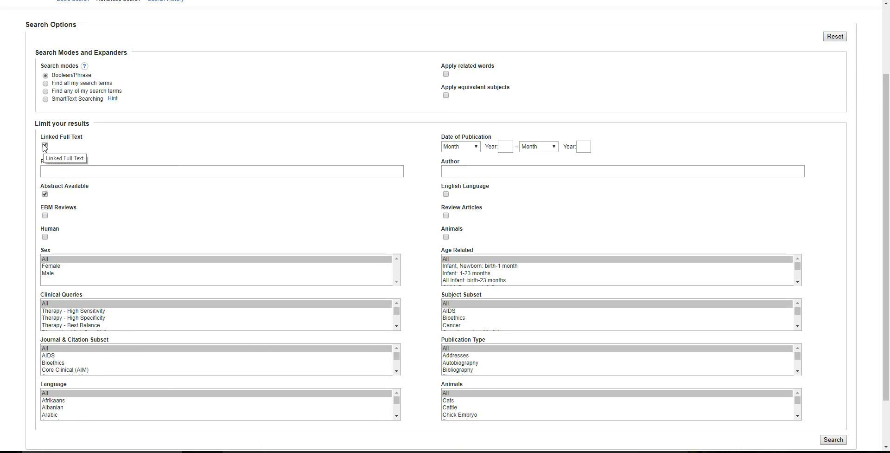
click(44, 144)
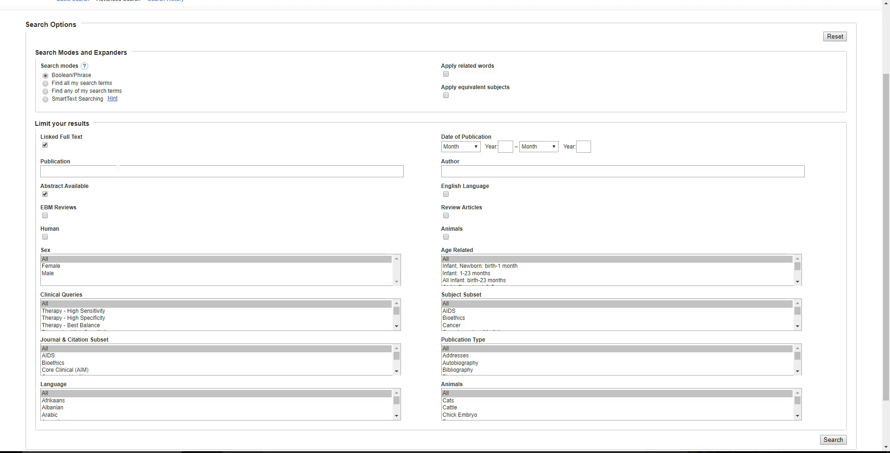
mouse_move(172, 193)
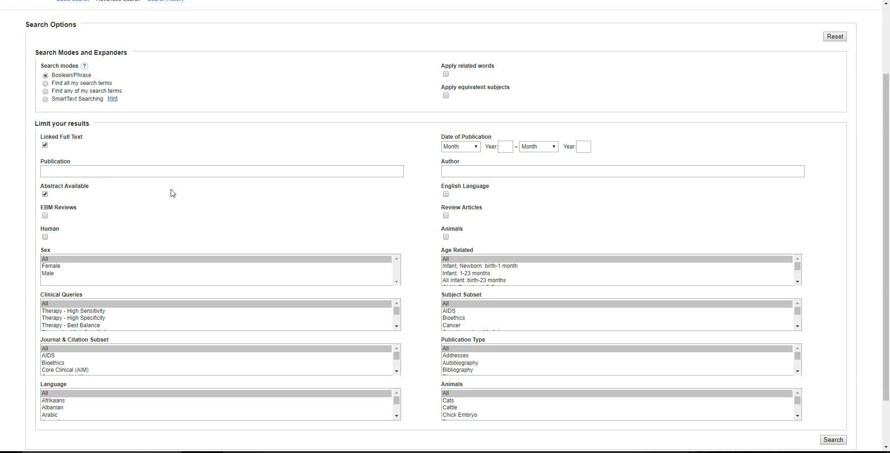
mouse_move(103, 197)
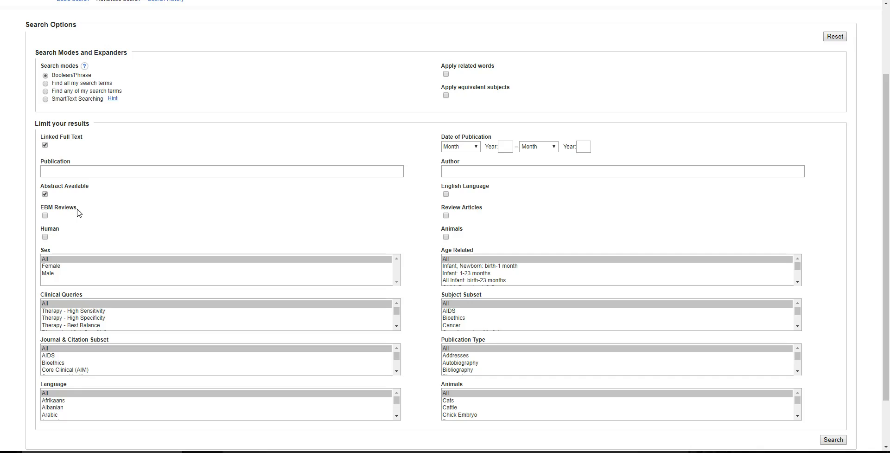
mouse_move(309, 190)
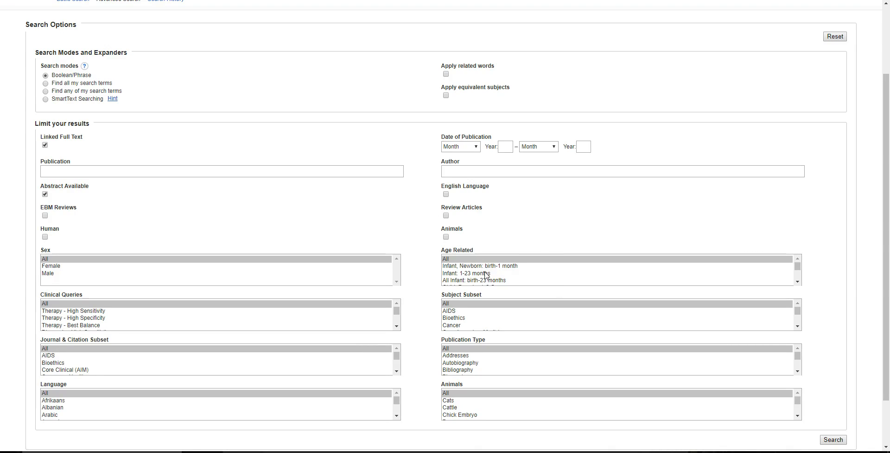
Try the newborn infants age limit, reset it to all ages, and run the search.
scroll(down, 3)
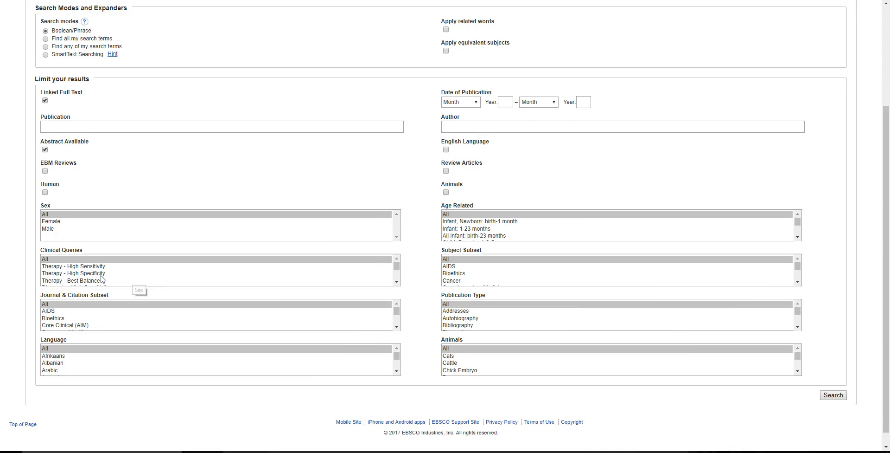
scroll(down, 3)
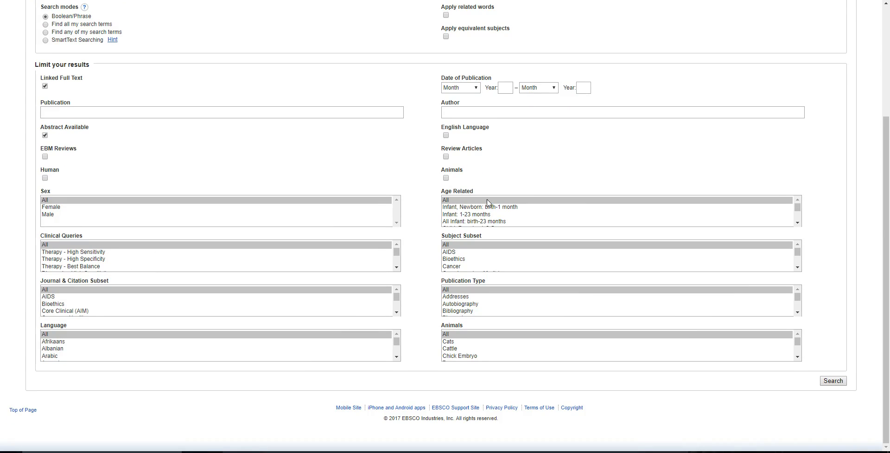
scroll(down, 3)
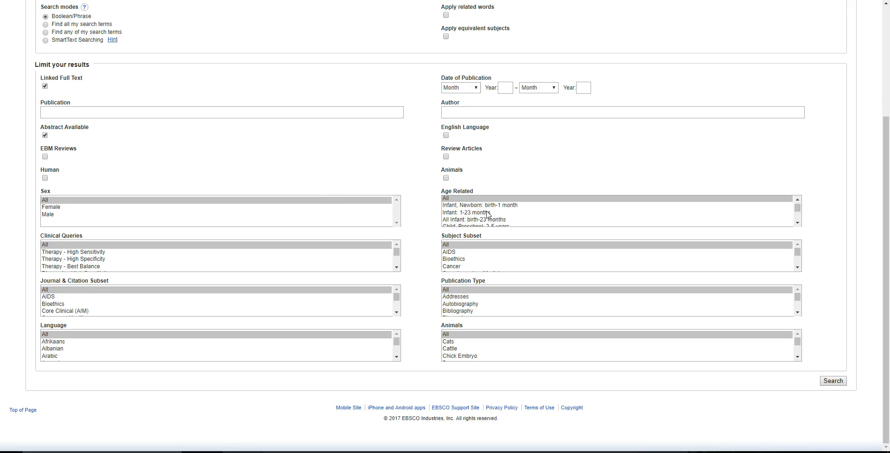
mouse_move(469, 214)
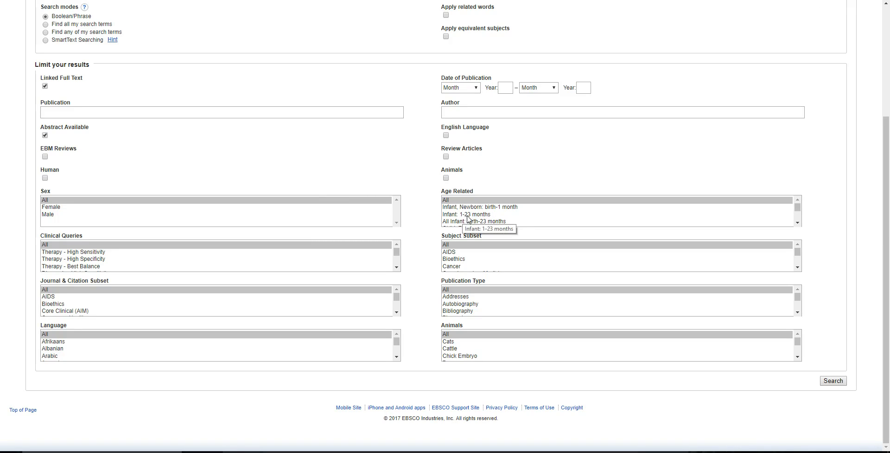
click(483, 206)
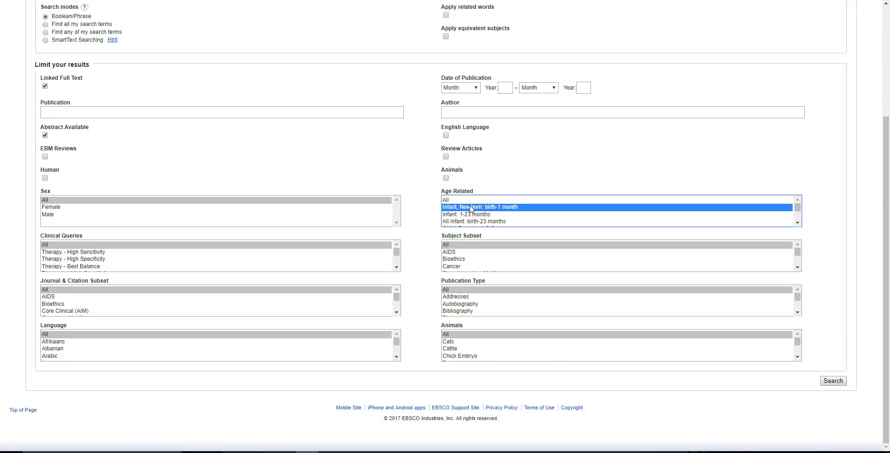
scroll(up, 3)
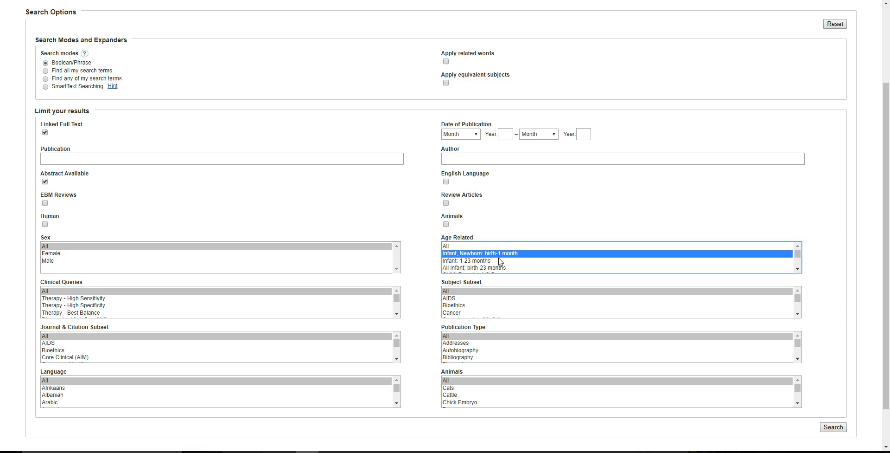
click(445, 246)
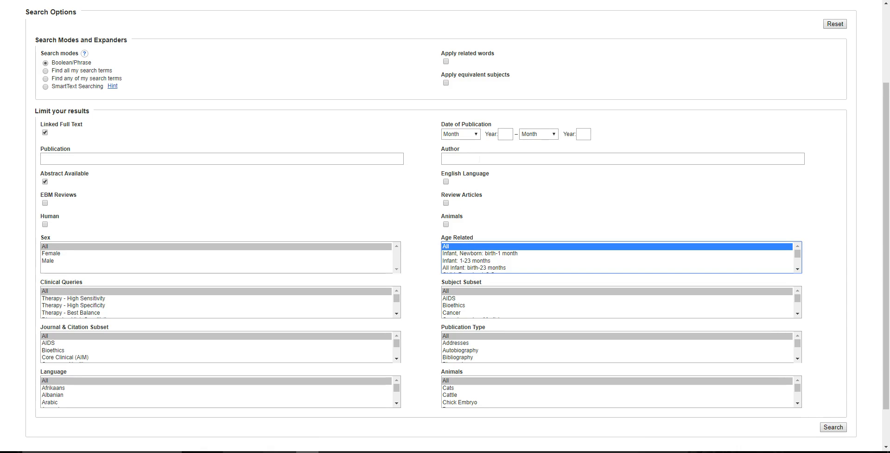
scroll(down, 3)
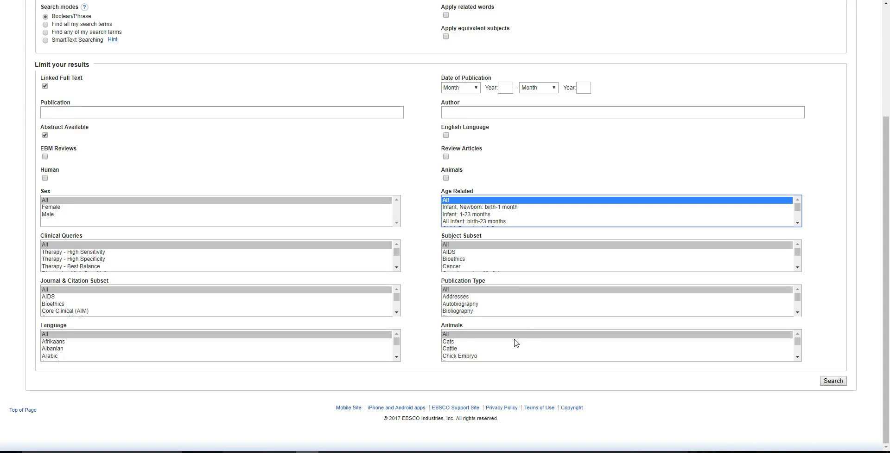
scroll(down, 3)
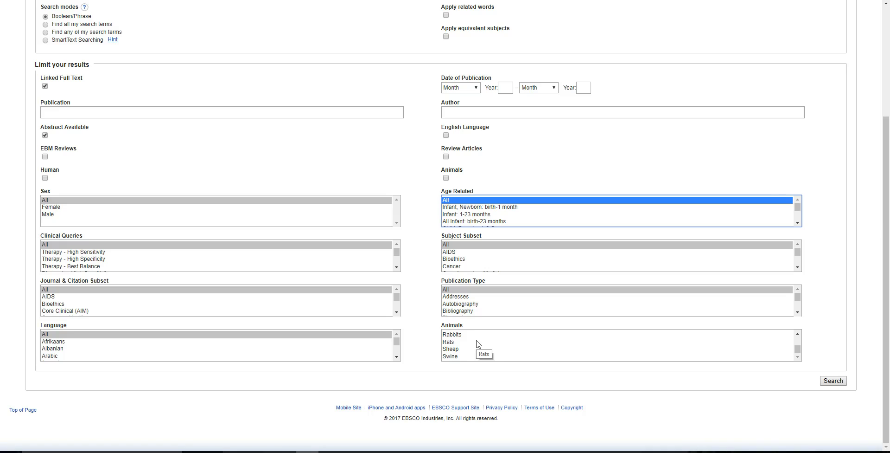
scroll(up, 3)
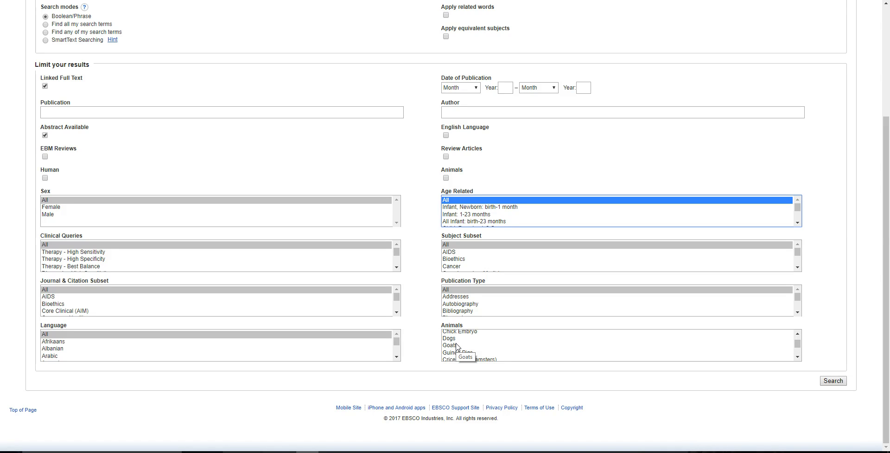
scroll(down, 3)
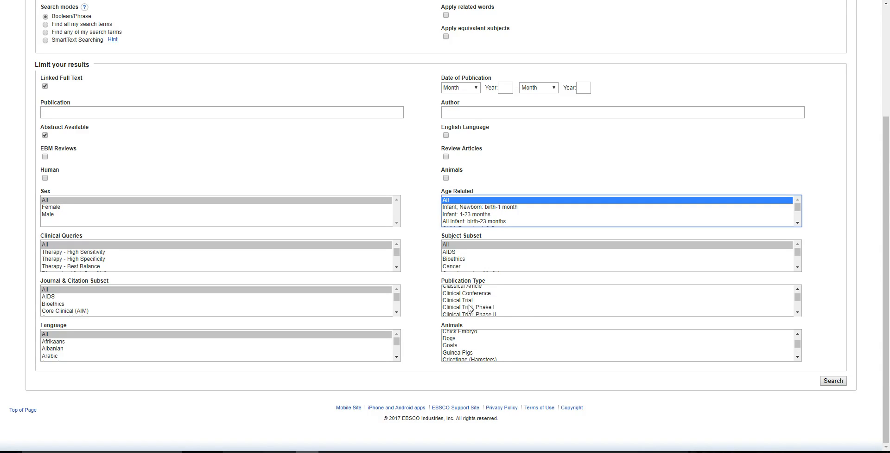
scroll(up, 3)
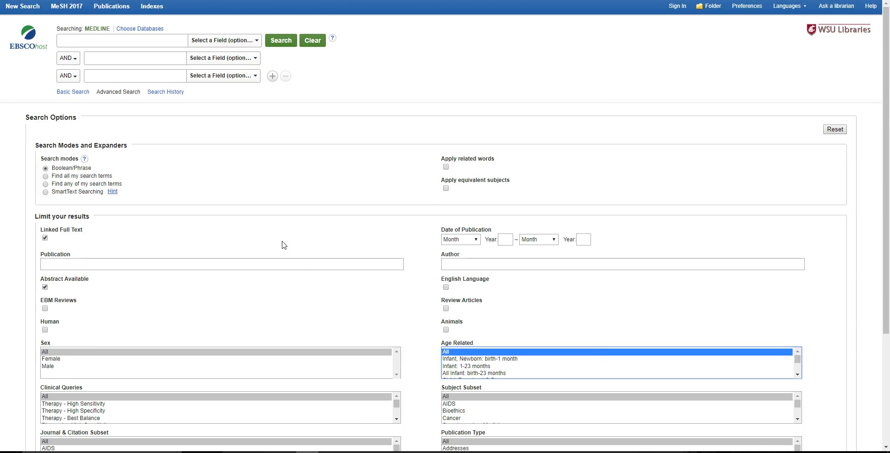
scroll(down, 3)
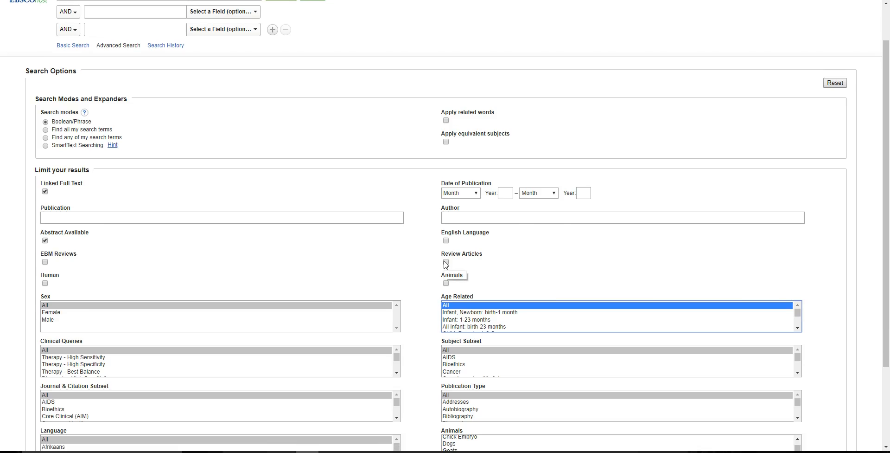
scroll(up, 3)
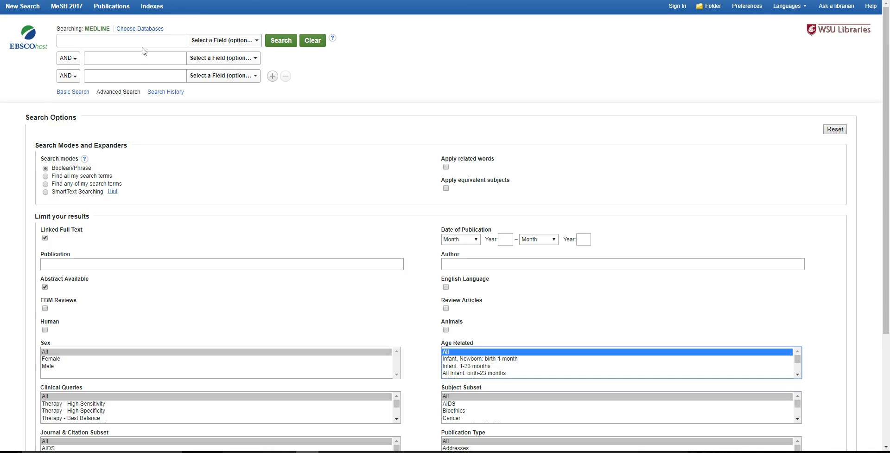
mouse_move(83, 165)
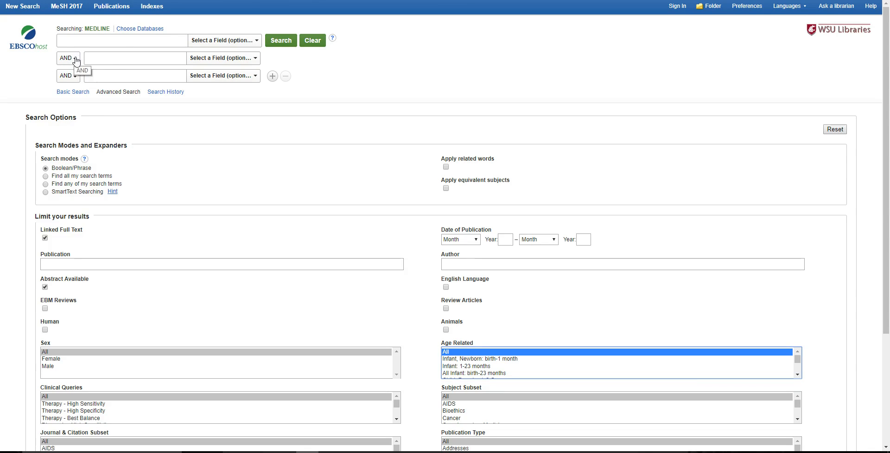
click(281, 40)
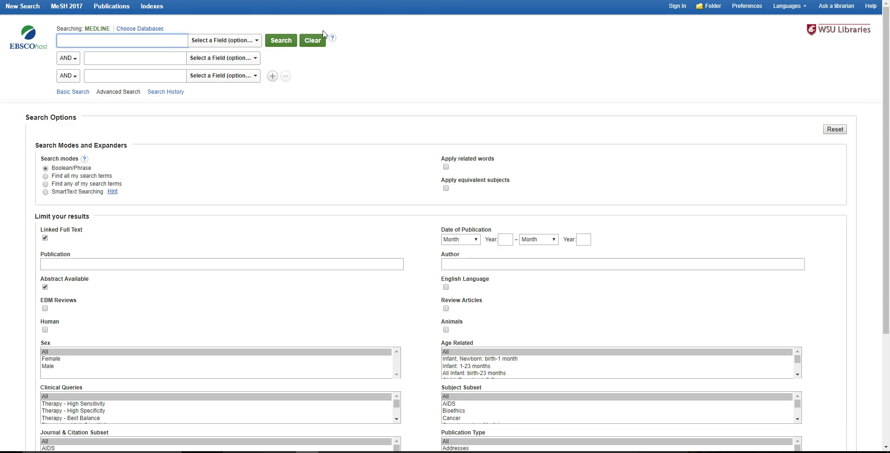
Enter 'ketogenic diet' in the first search box and begin typing 'ketos' in the second.
click(121, 41)
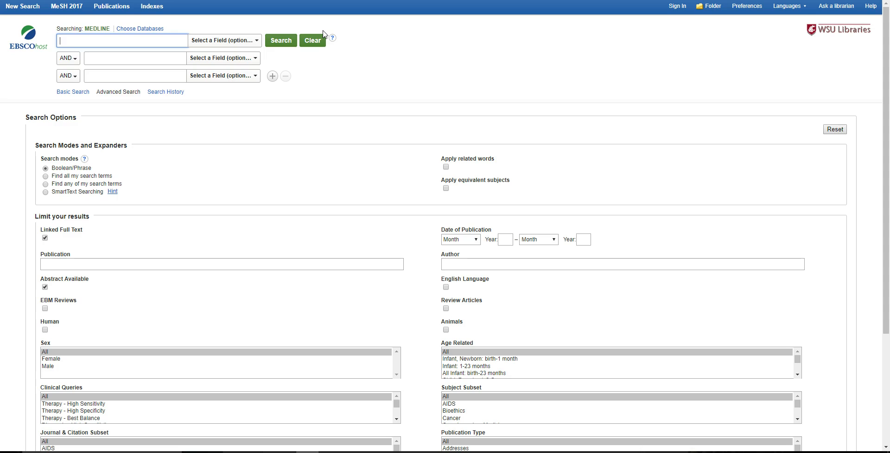
text(k)
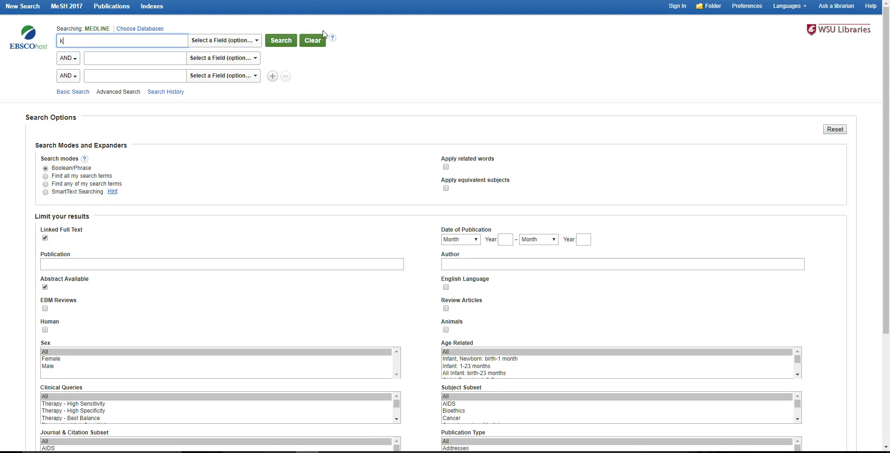
text(ete)
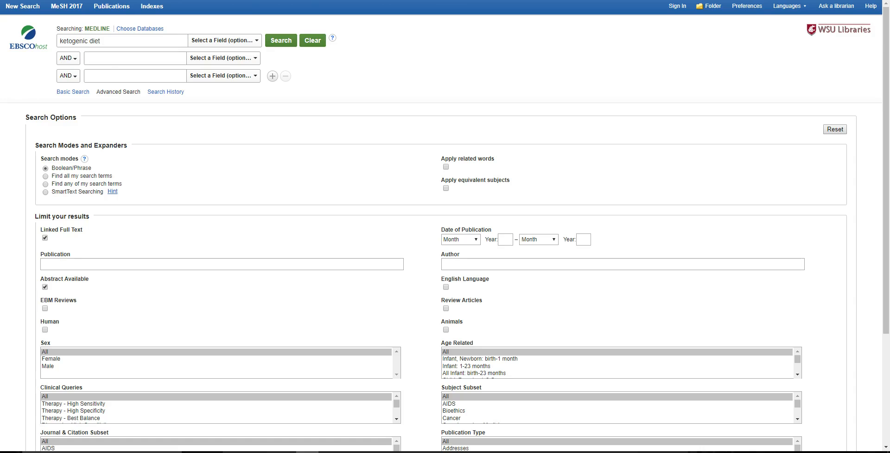
text(ketos)
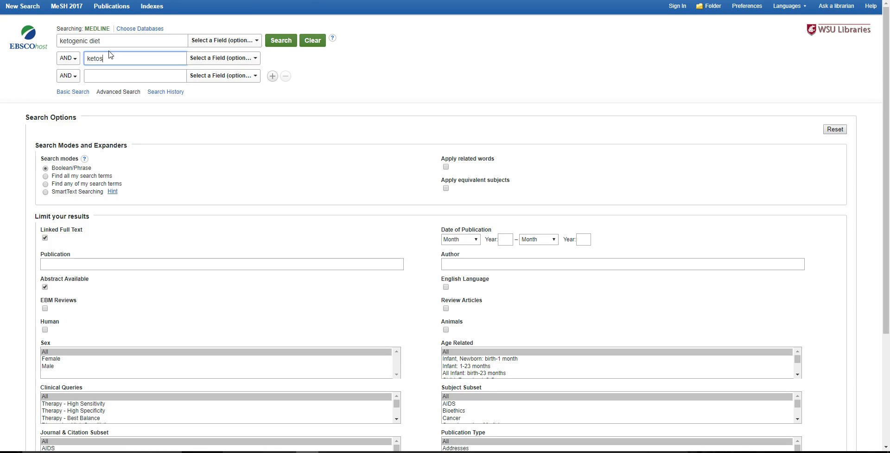
Complete 'ketosis' in the second search box, joined to 'ketogenic diet' by AND.
text(is)
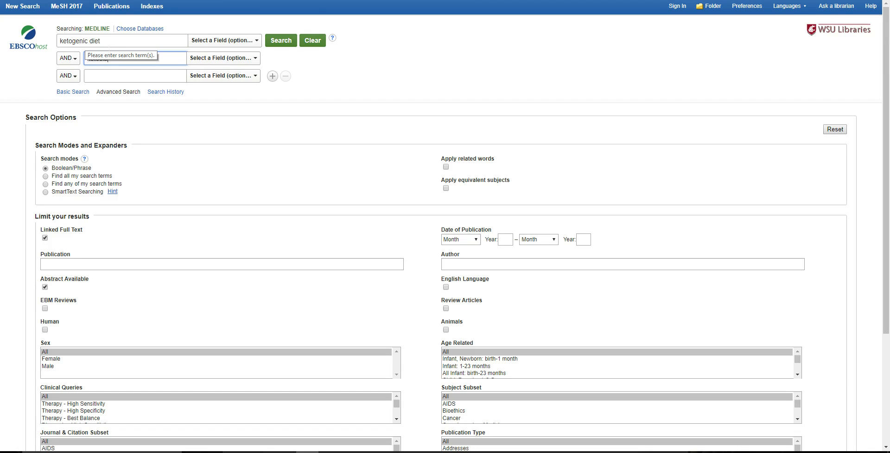
text(ketosis)
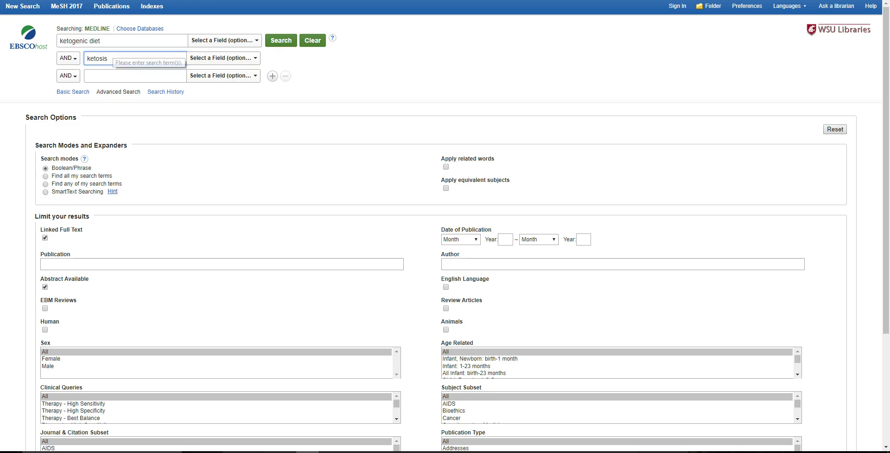
mouse_move(73, 276)
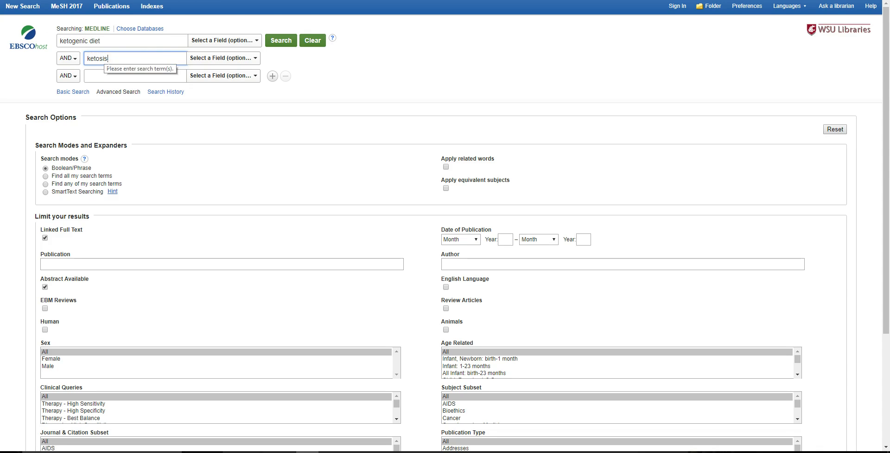
mouse_move(66, 74)
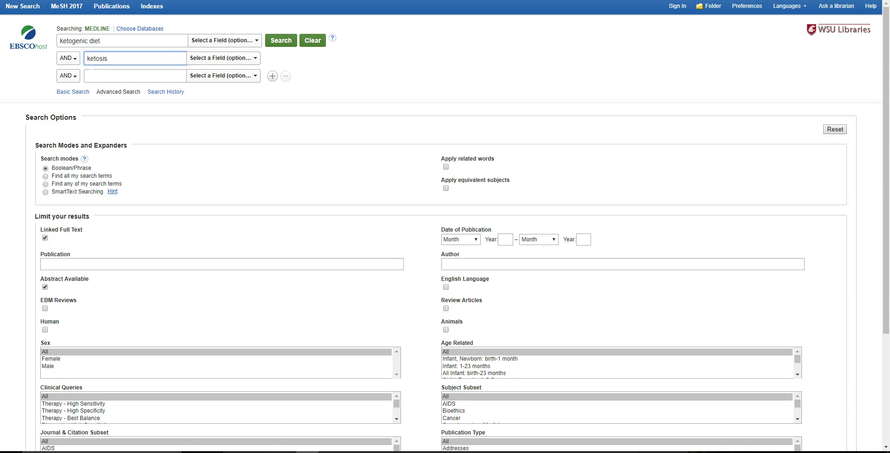
triple_click(122, 41)
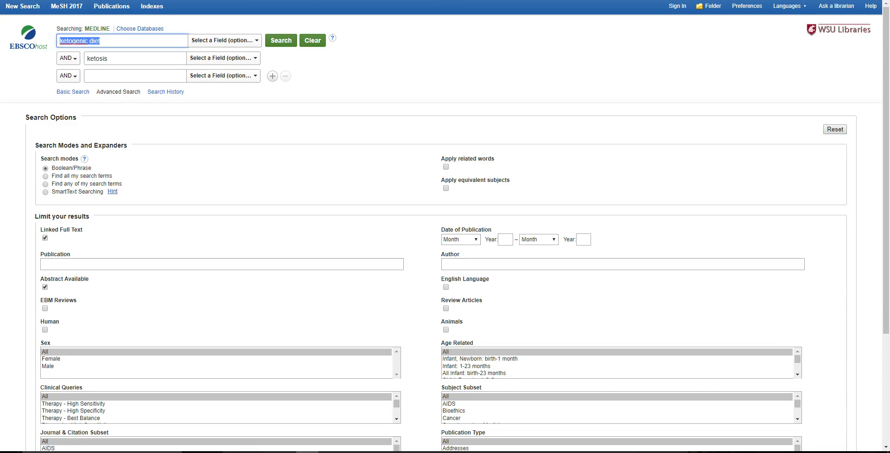
click(135, 57)
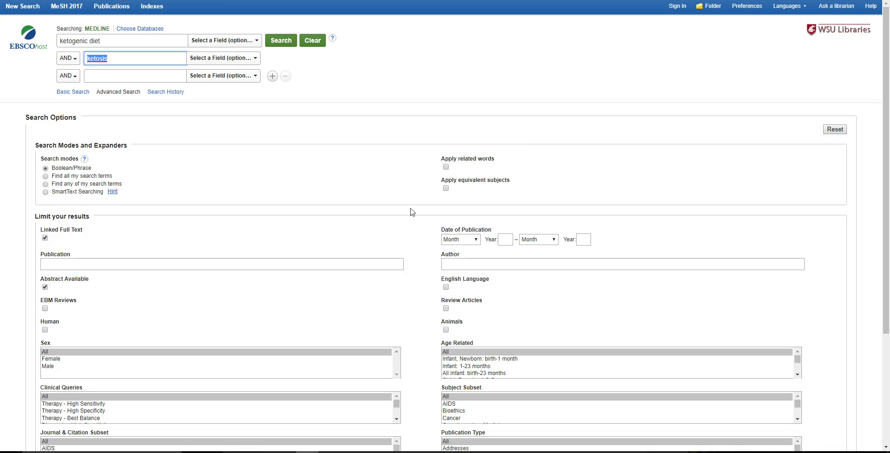
mouse_move(643, 34)
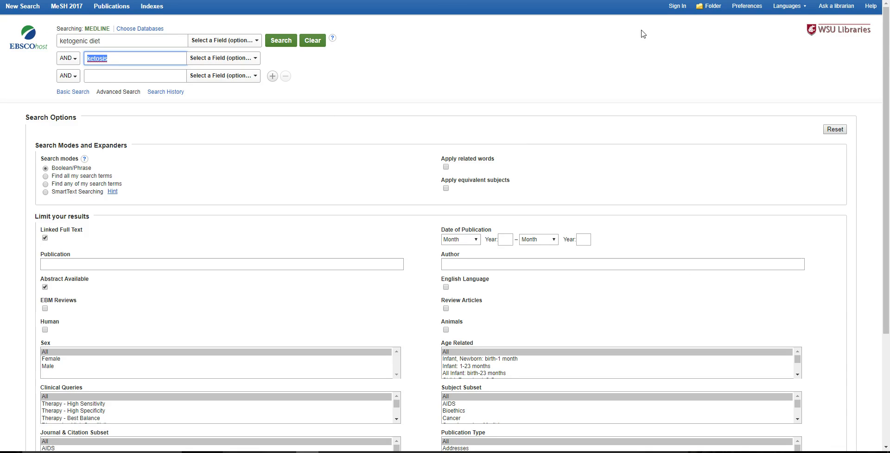
mouse_move(295, 228)
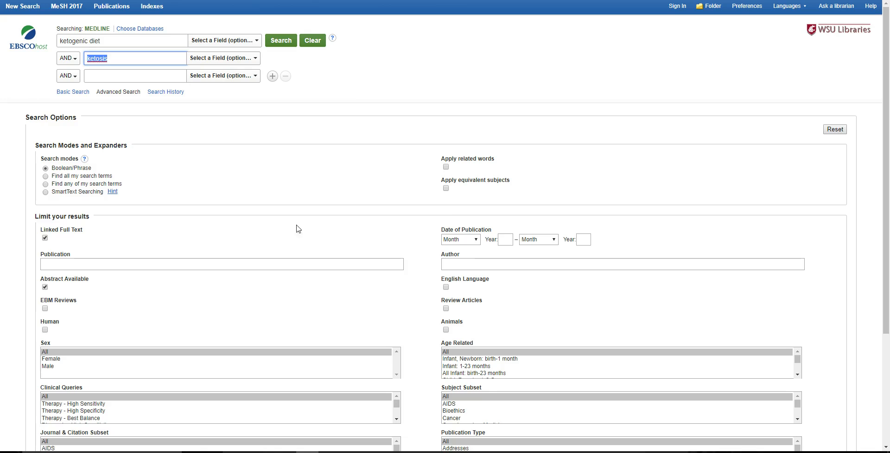
mouse_move(430, 69)
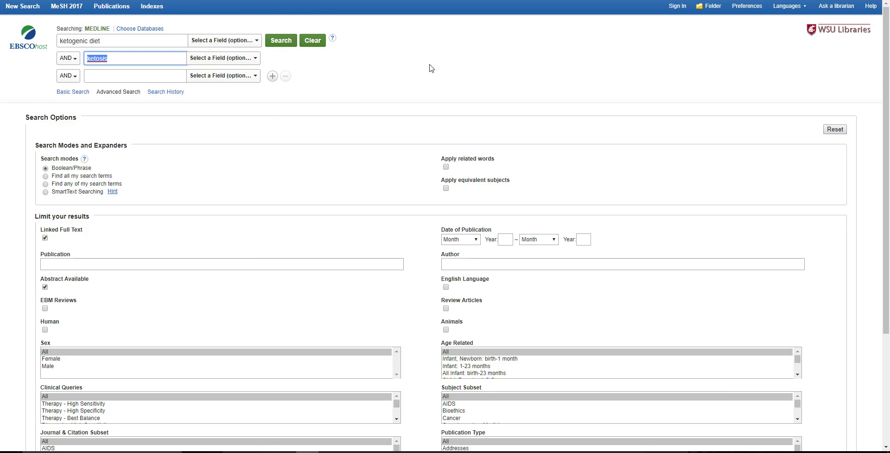
mouse_move(345, 235)
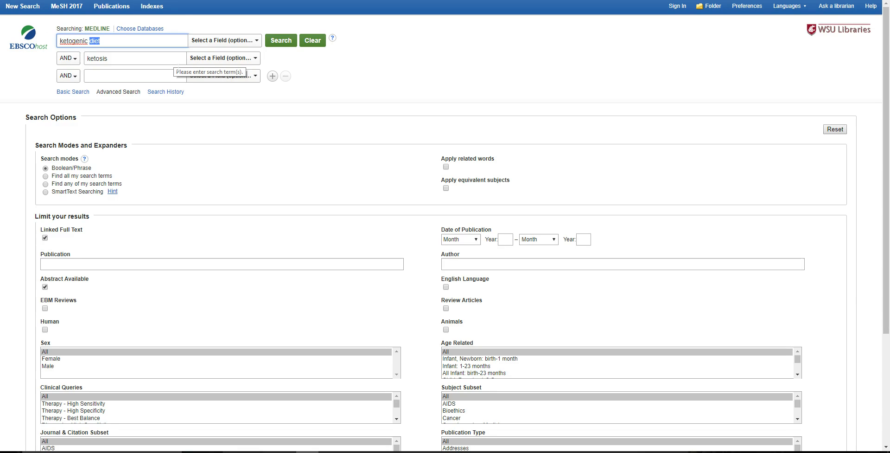
Trim the first term to 'ketogenic' and add 'diet' as a NOT term in row three.
key(Backspace)
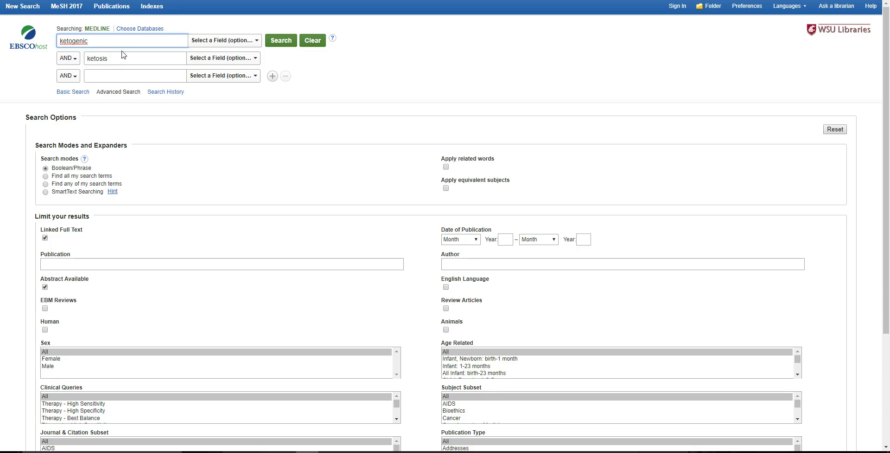
click(67, 75)
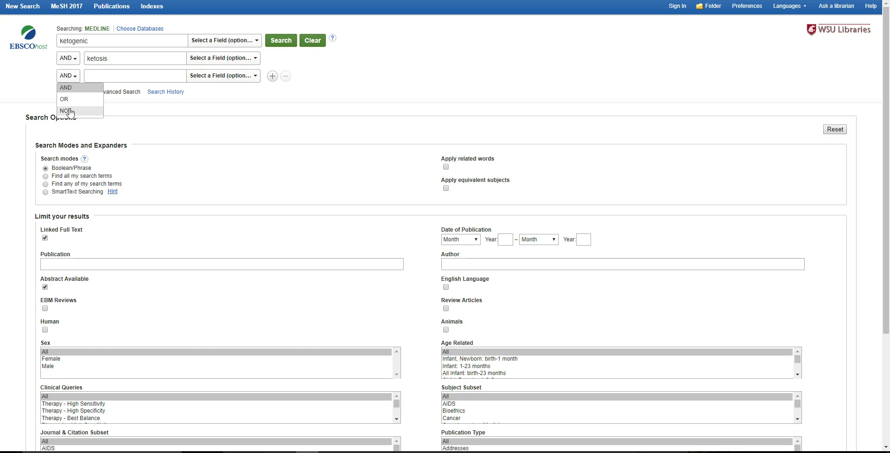
click(67, 111)
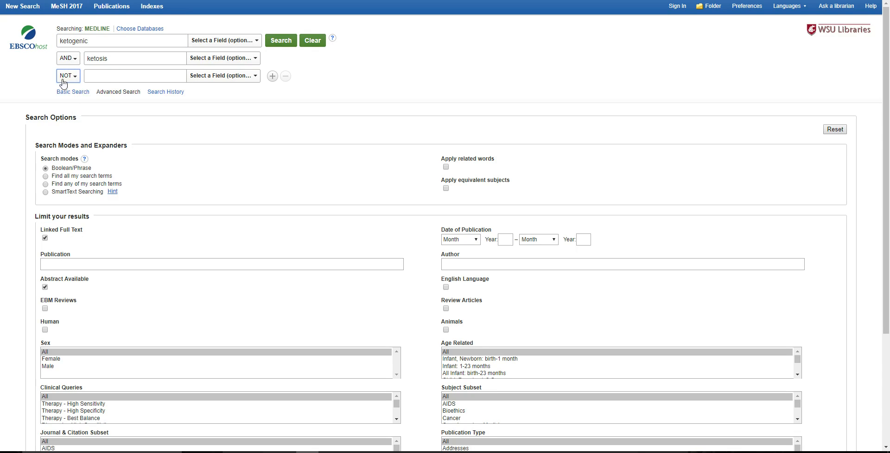
click(135, 76)
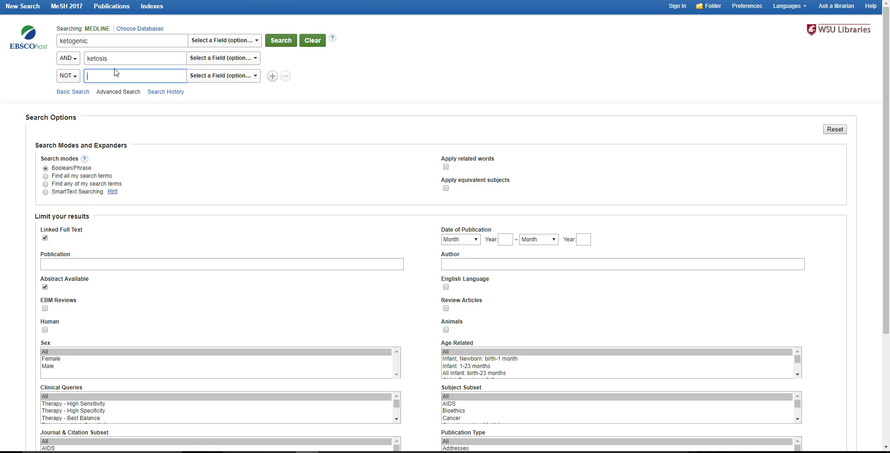
text(diet)
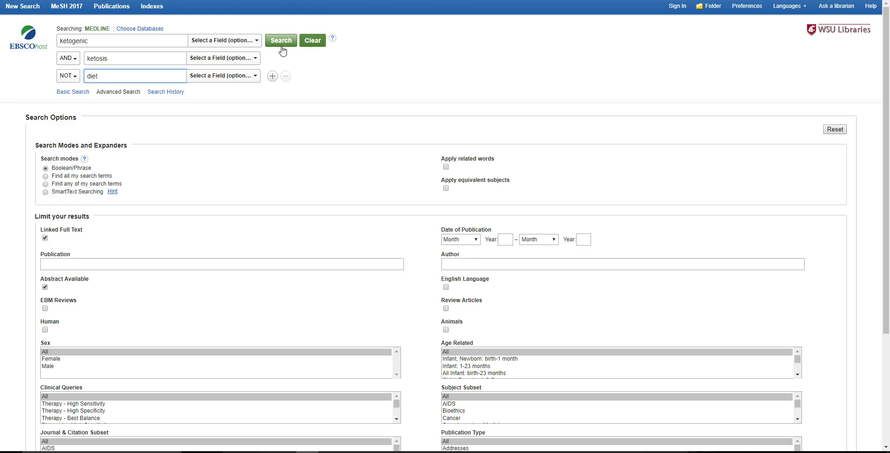
Run the ketogenic AND ketosis NOT diet search for 5 results, then reselect the diet box.
click(281, 41)
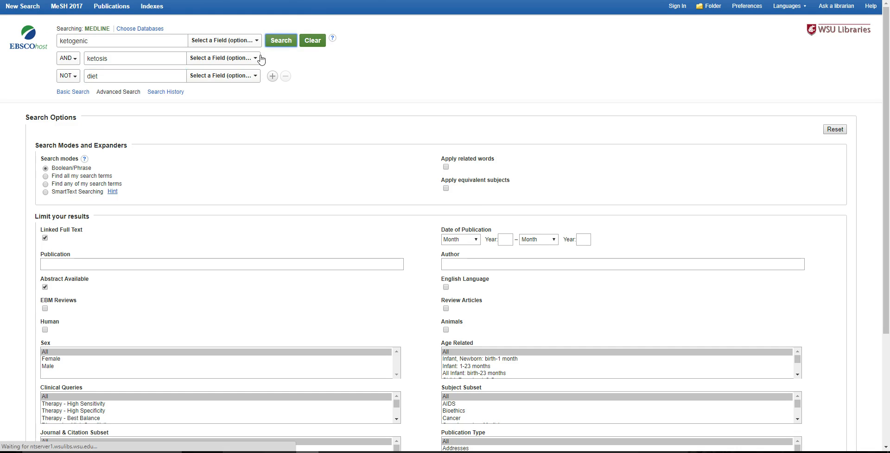
click(281, 41)
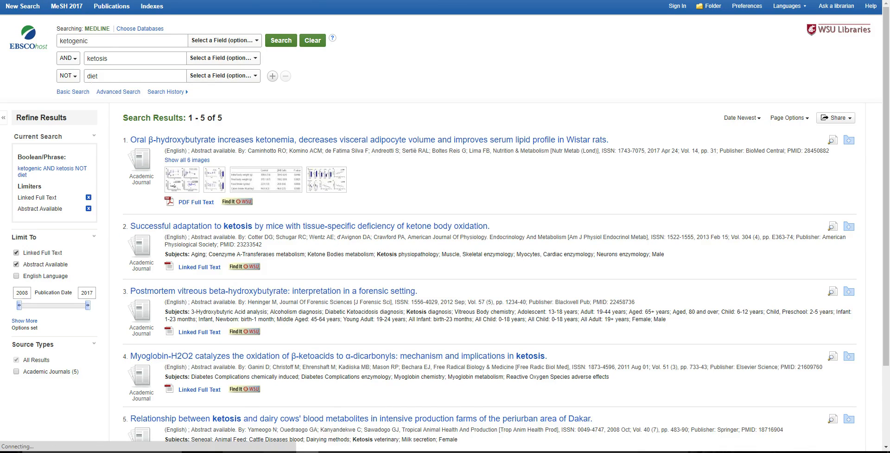
click(134, 76)
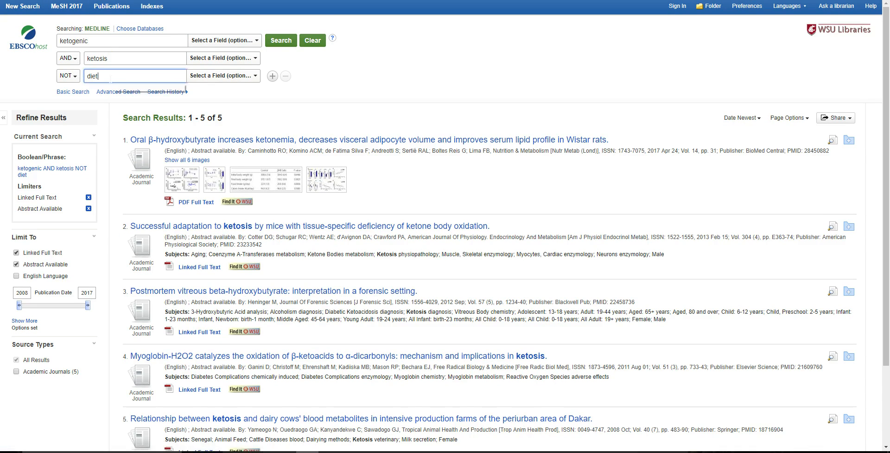
Switch the emptied third row's operator back to AND and rerun the search.
click(67, 76)
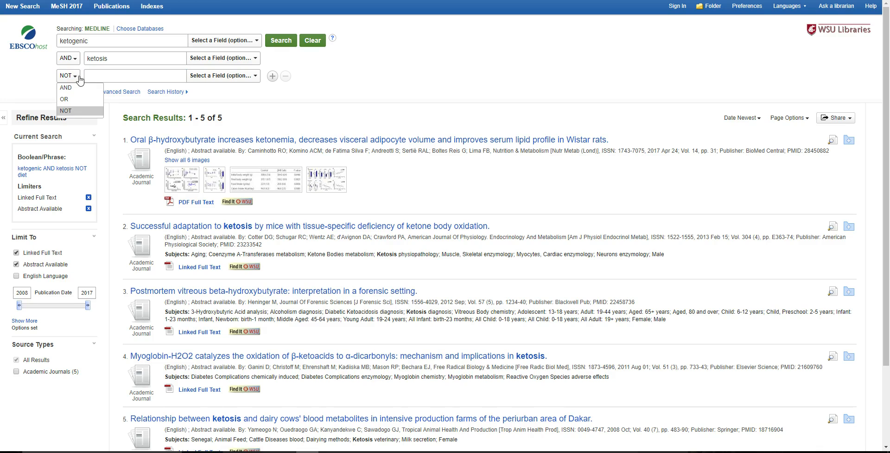
click(65, 88)
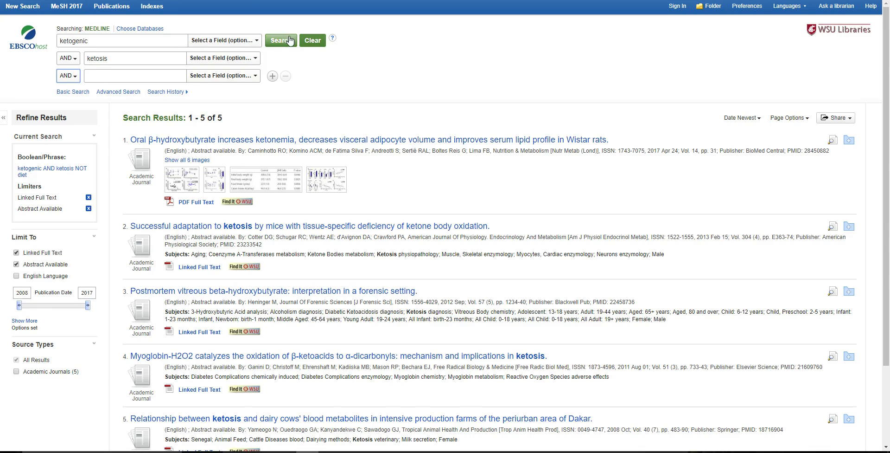
click(281, 40)
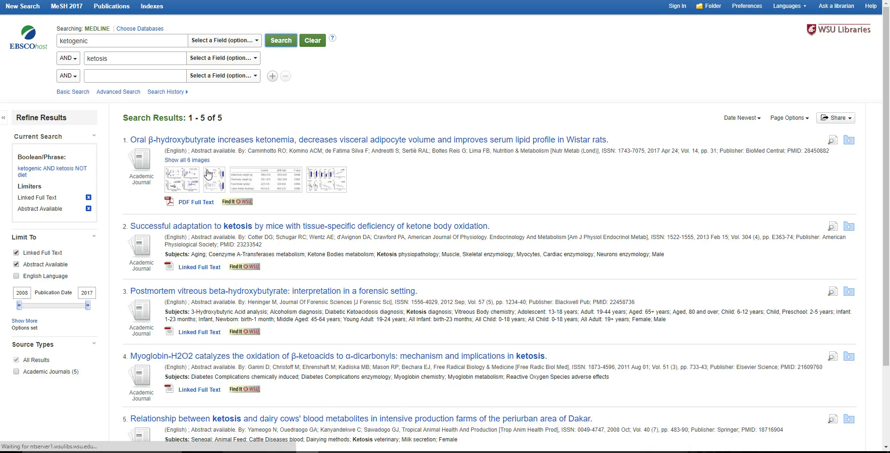